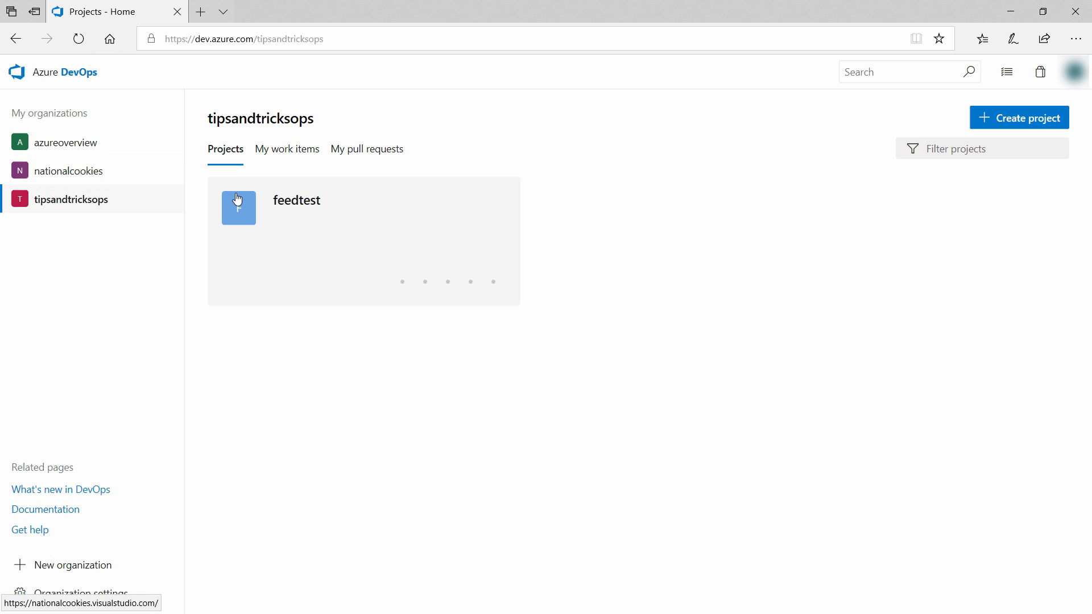
- Open the feedtest project and go to its Artifacts package feeds page
{"action": "left_click", "coordinate": [296, 201]}
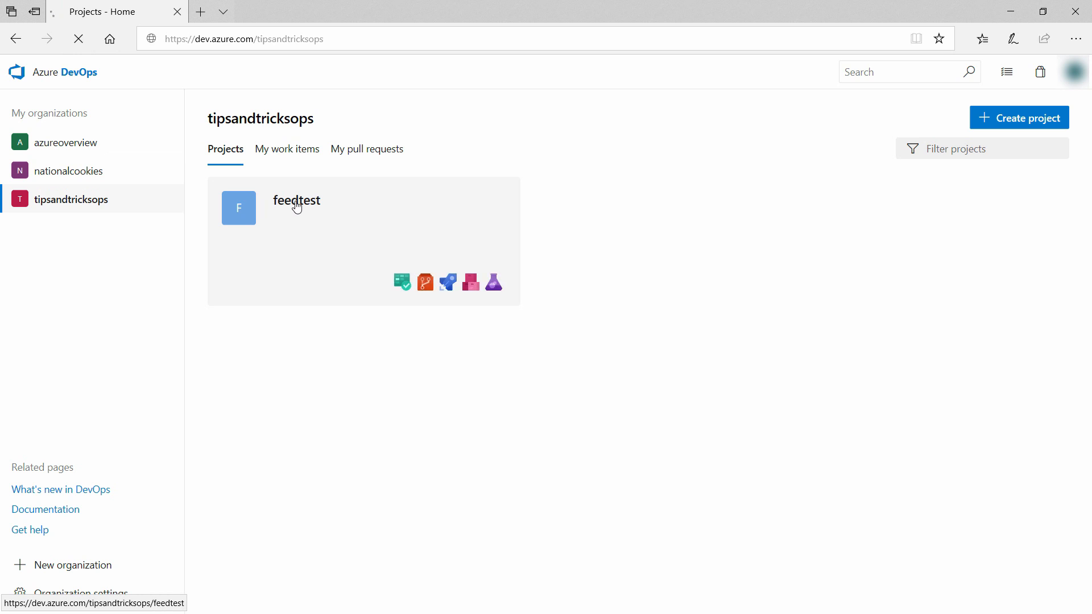
{"action": "left_click", "coordinate": [296, 200]}
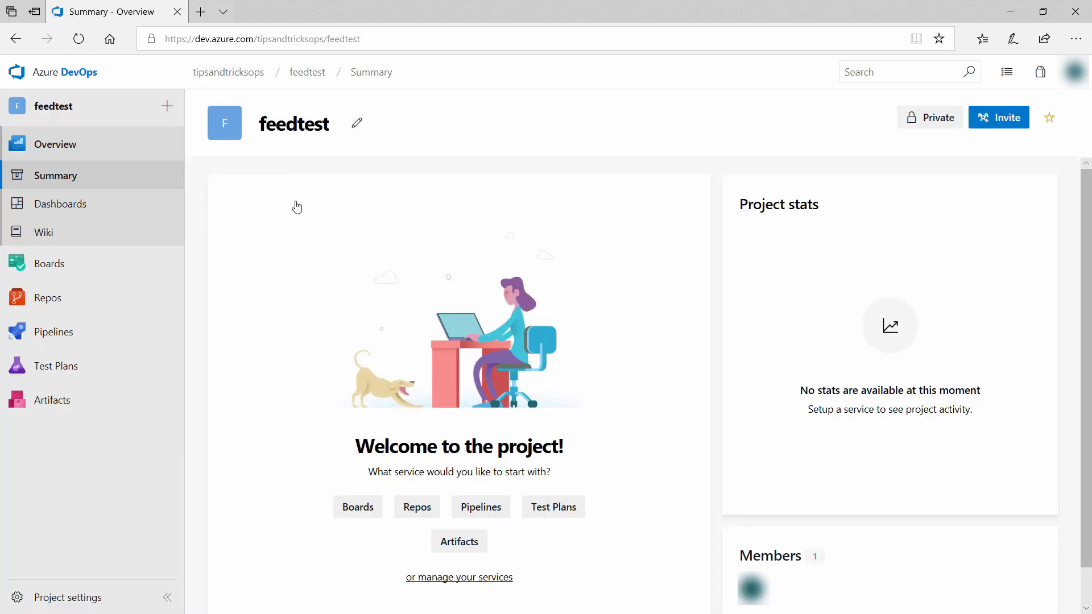
{"action": "mouse_move", "coordinate": [112, 411]}
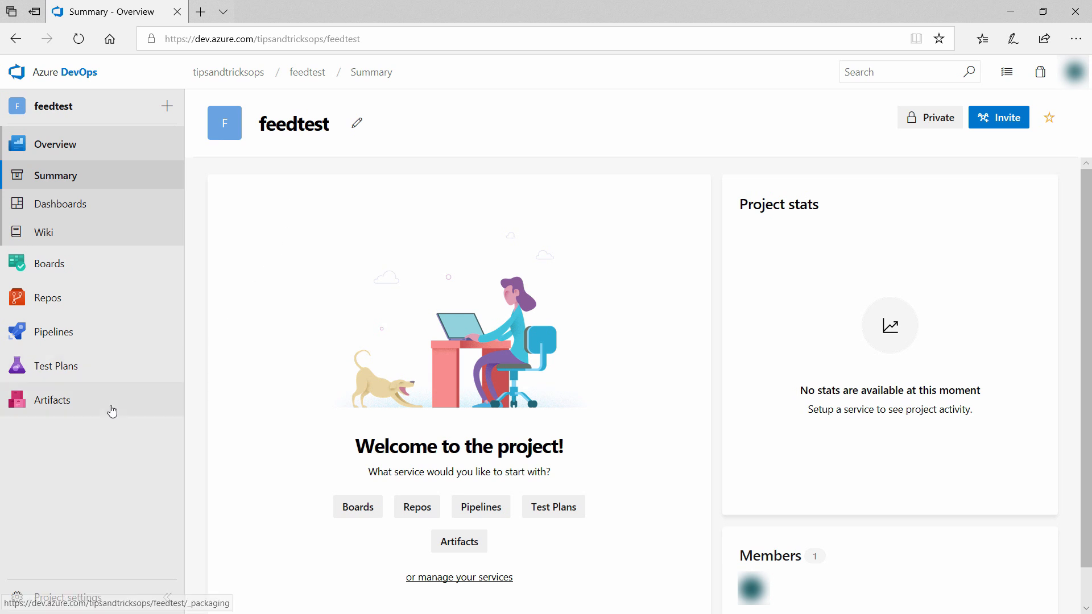
{"action": "left_click", "coordinate": [52, 399]}
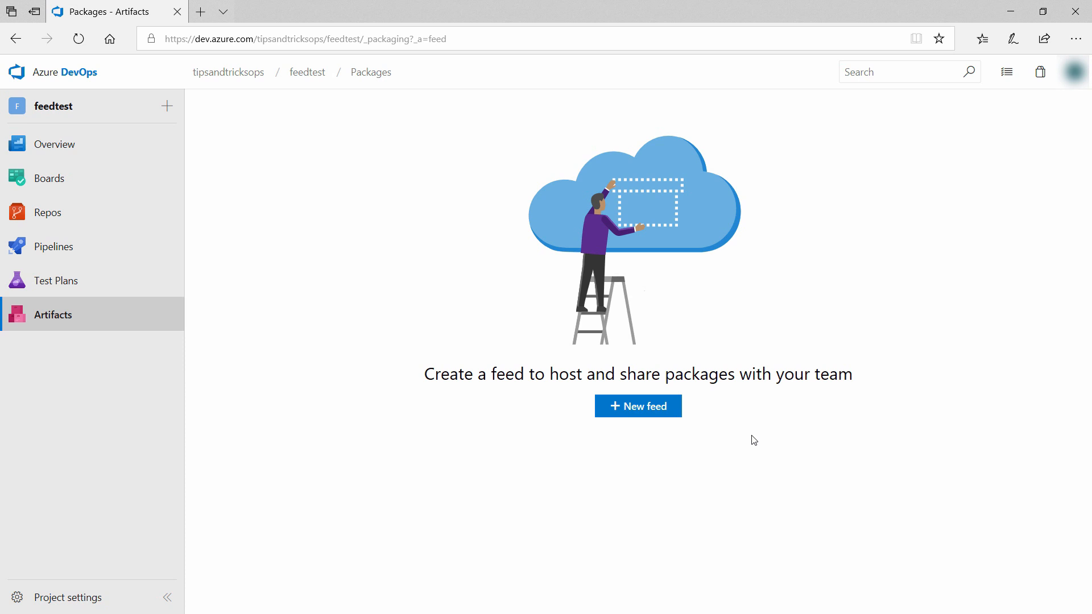
{"action": "mouse_move", "coordinate": [745, 426]}
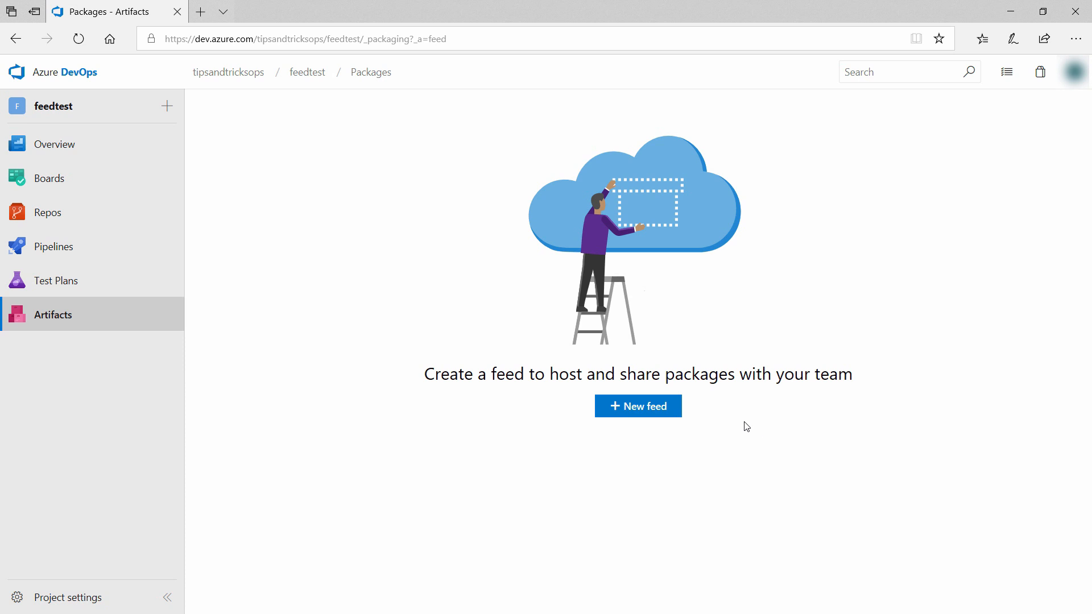
- Create a new feed named mycustomfeed with default visibility and public upstream sources
{"action": "left_click", "coordinate": [637, 406]}
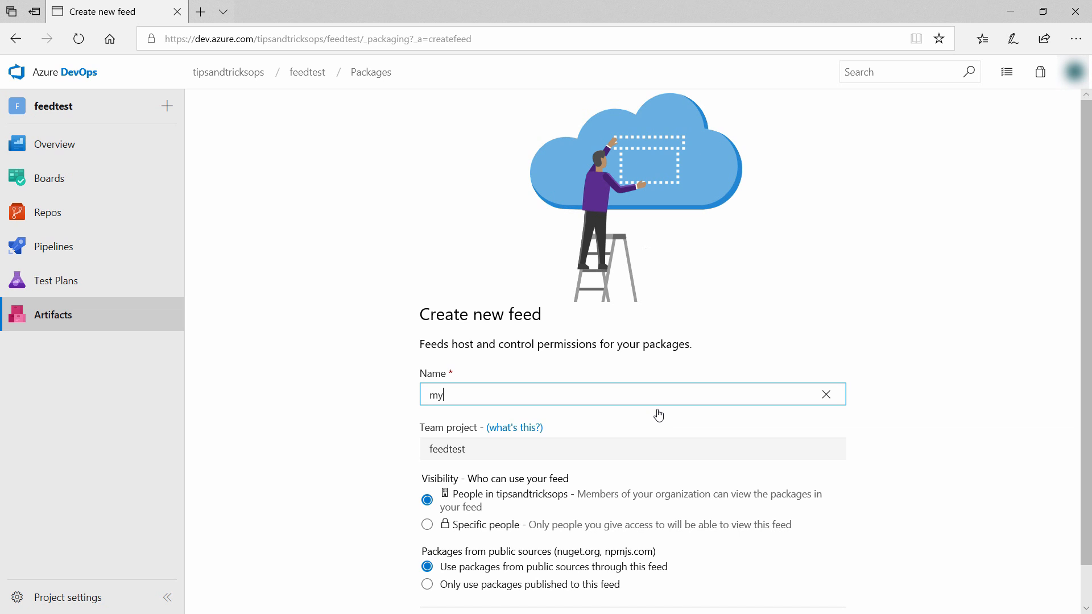
{"action": "type", "text": "customfeed"}
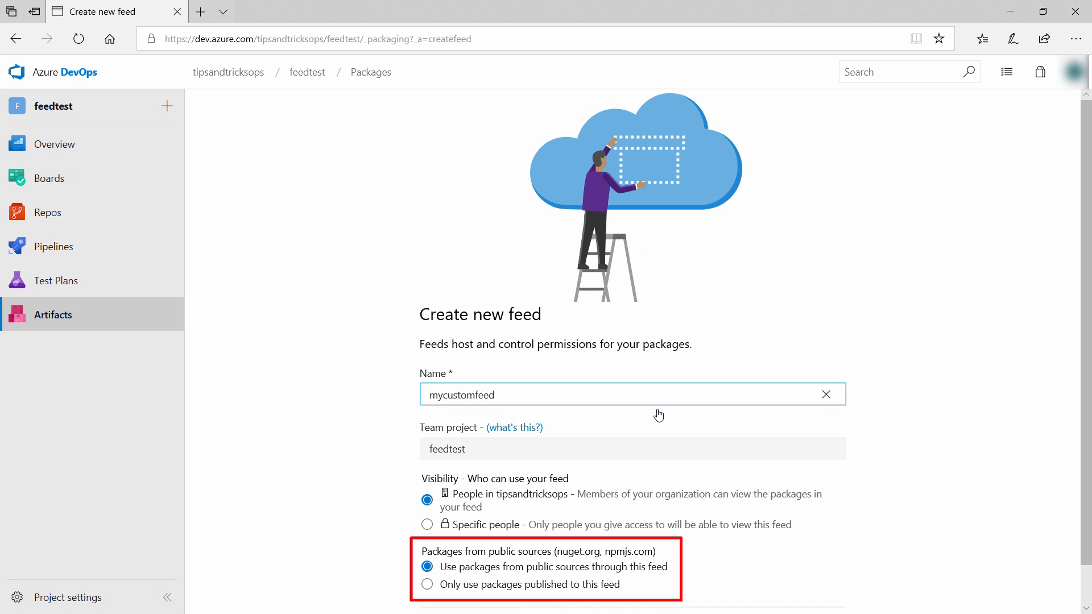
{"action": "mouse_move", "coordinate": [985, 454]}
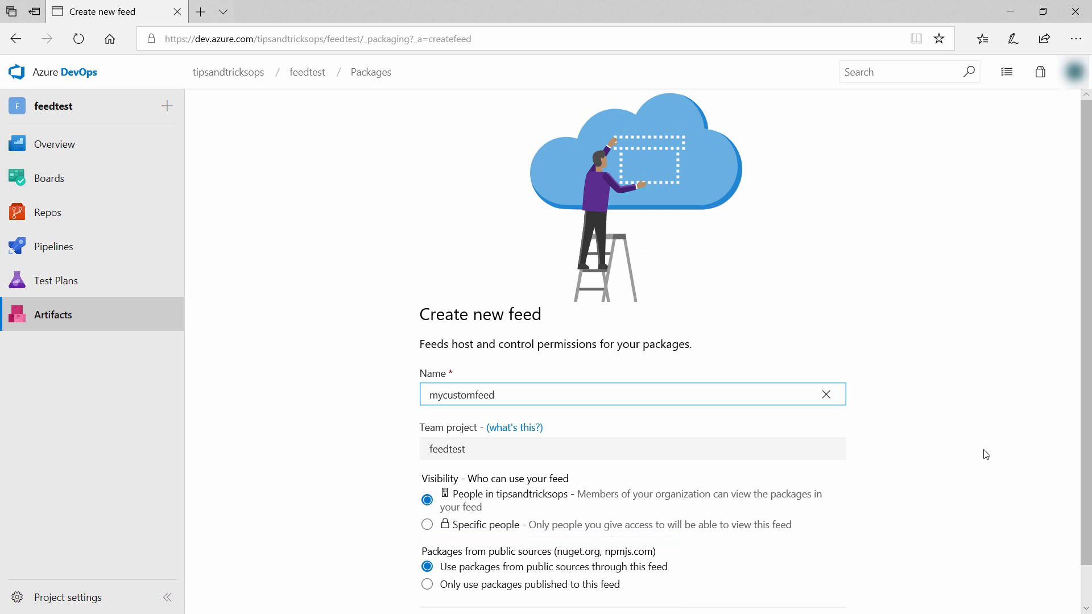
{"action": "scroll", "scroll_direction": "down", "scroll_amount": 3}
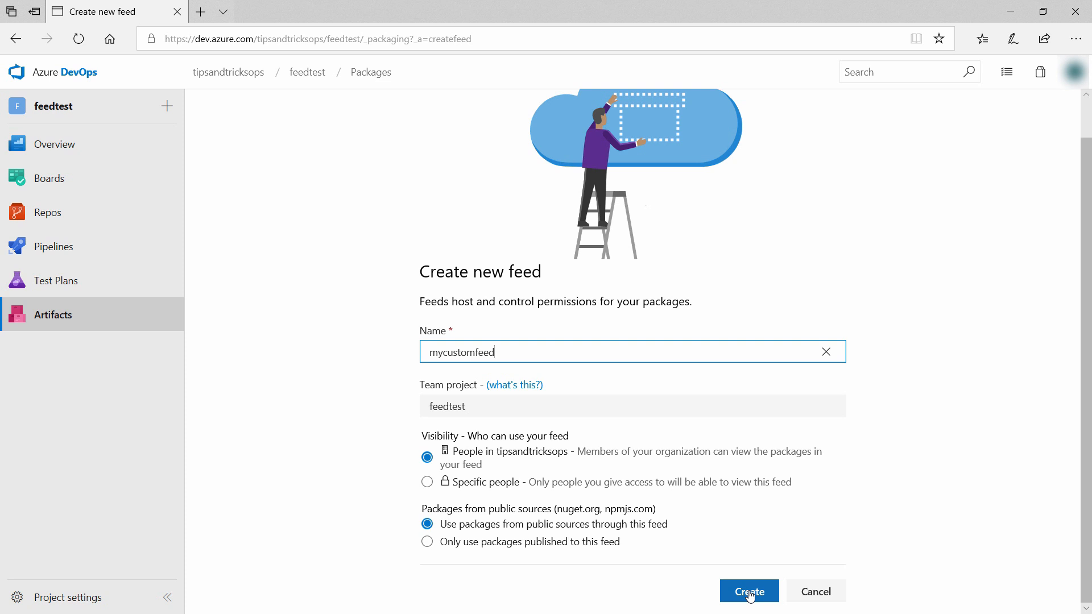
{"action": "left_click", "coordinate": [748, 592]}
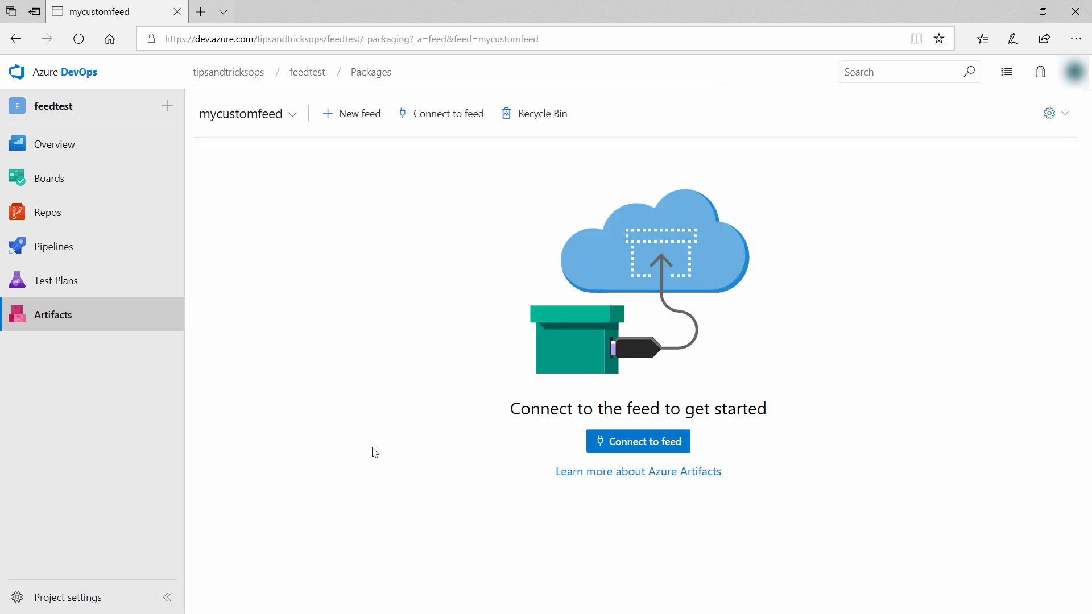
- Download the NuGet + Credential Provider bundle from the feed's connection instructions
{"action": "left_click", "coordinate": [637, 441]}
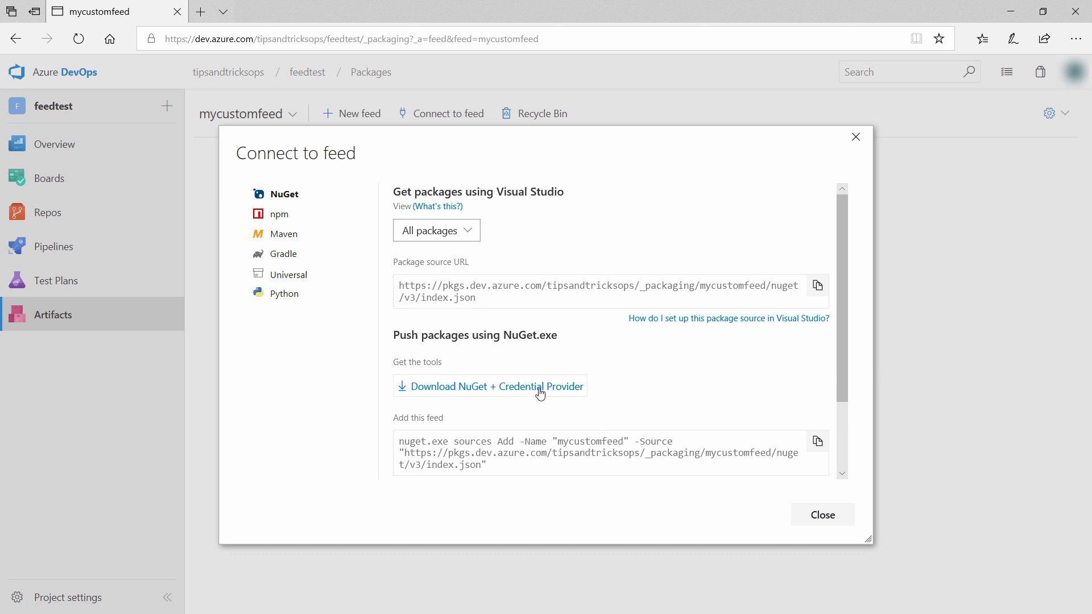
{"action": "left_click", "coordinate": [490, 386]}
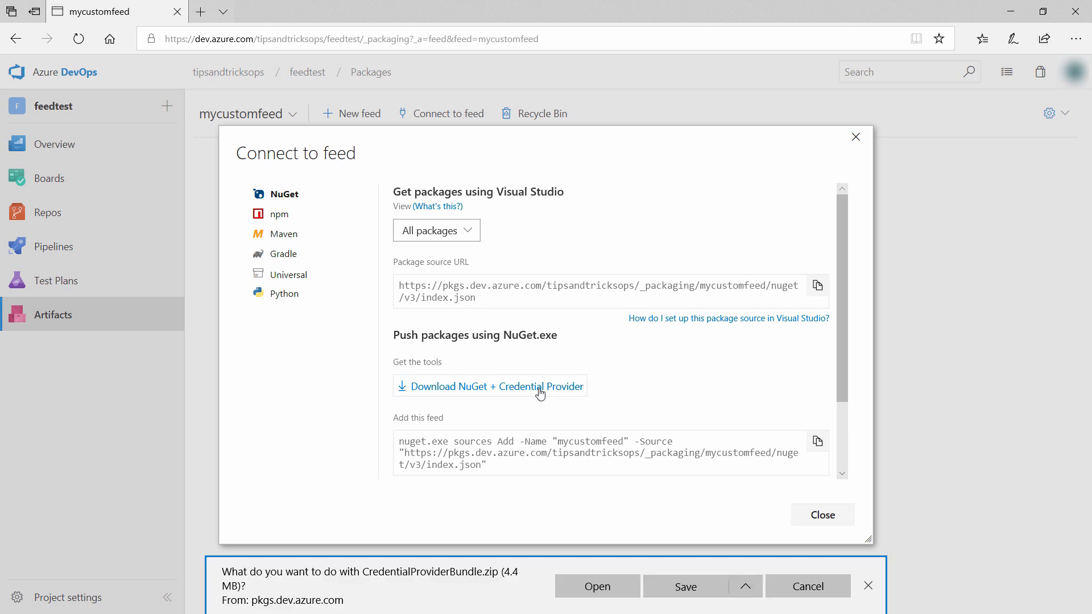
{"action": "left_click", "coordinate": [685, 586]}
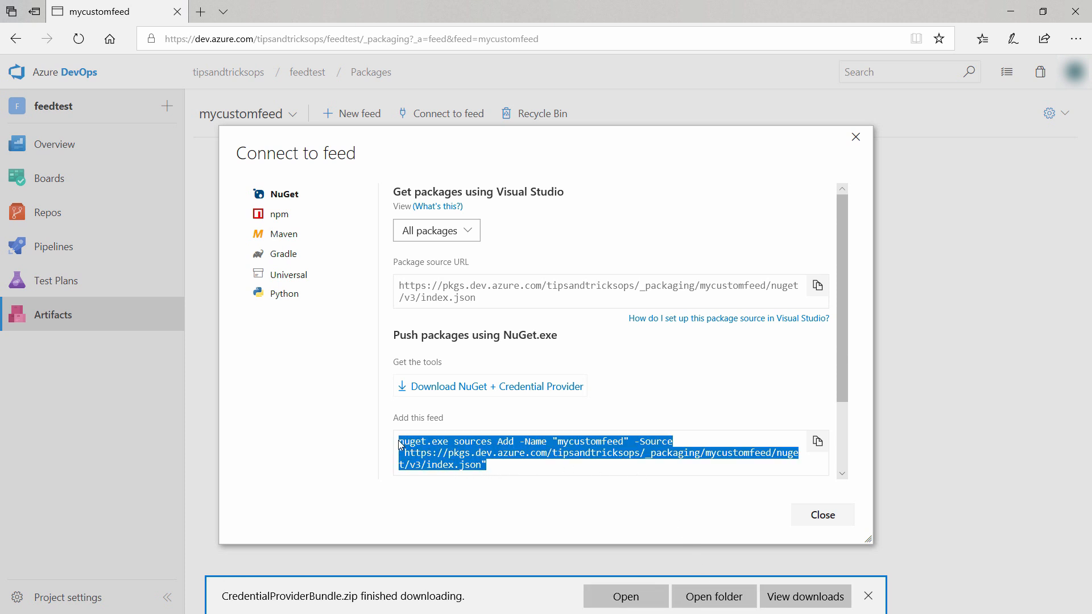
- Copy the 'Add this feed' nuget.exe command and return to the command prompt
{"action": "left_click", "coordinate": [553, 468]}
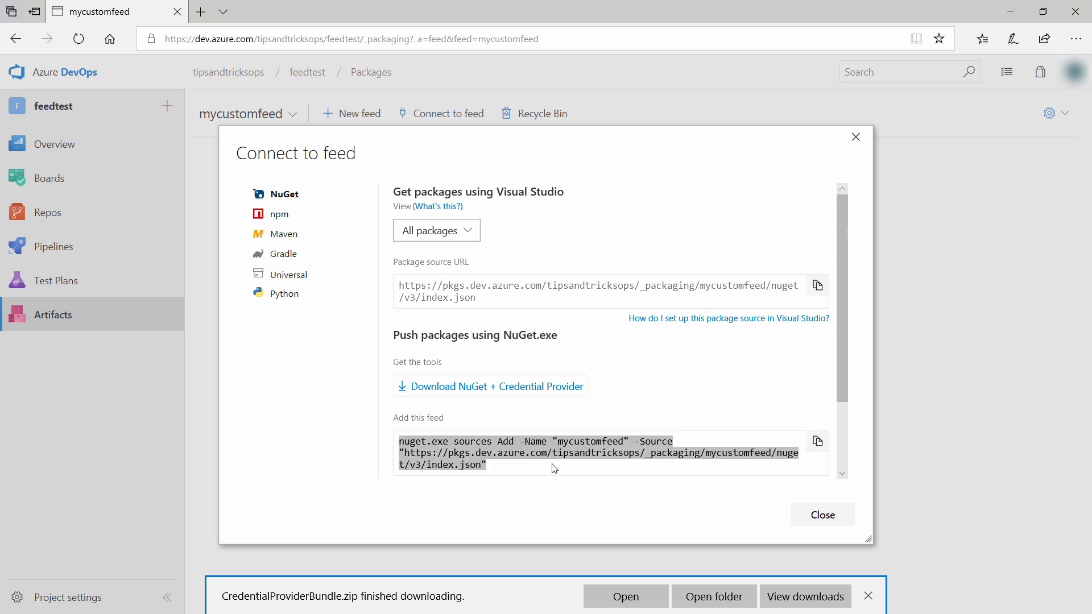
{"action": "left_click", "coordinate": [868, 596]}
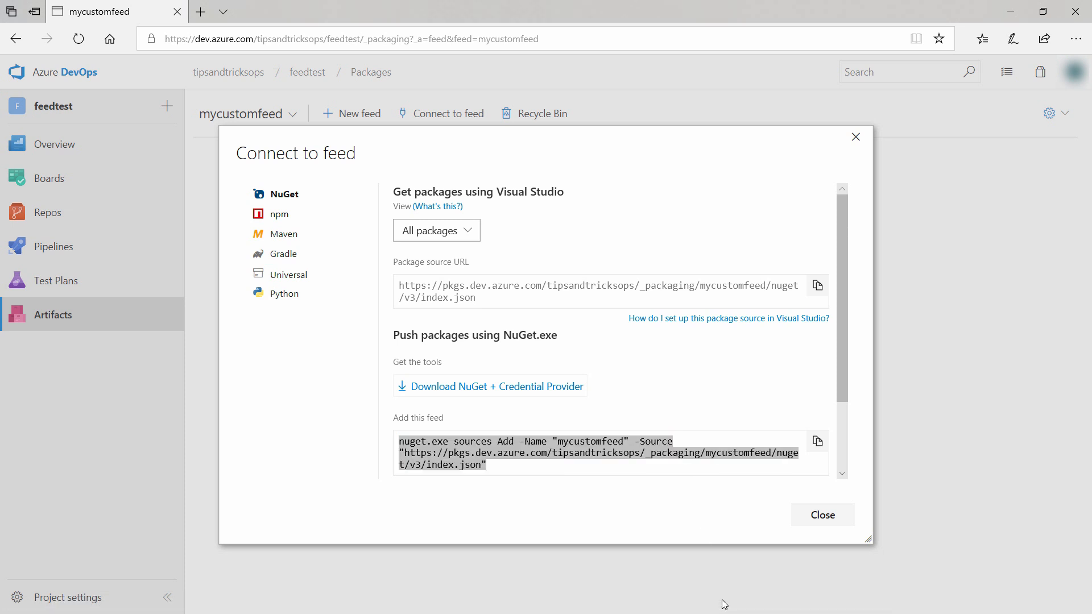
{"action": "left_click", "coordinate": [490, 387]}
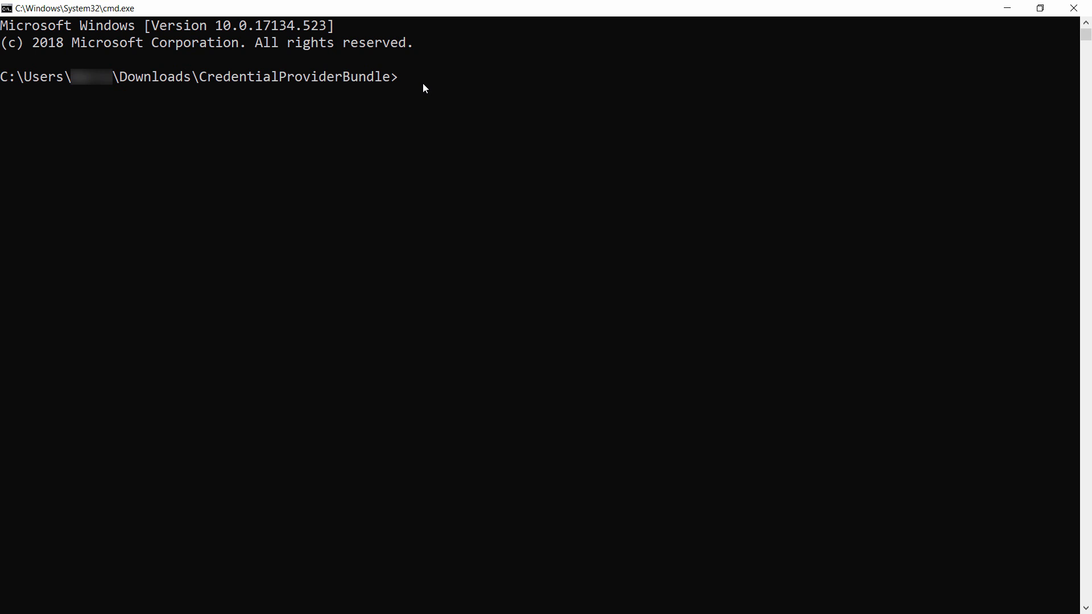
- Run nuget.exe sources Add to register mycustomfeed as a package source
{"action": "type", "text": "nuget.exe sources Add -Name \"mycustomfeed\" -Source \"https://pkgs.dev.azure.com/tipsandtricksops/_packaging/mycustomfeed/nuget/v3/index.json\""}
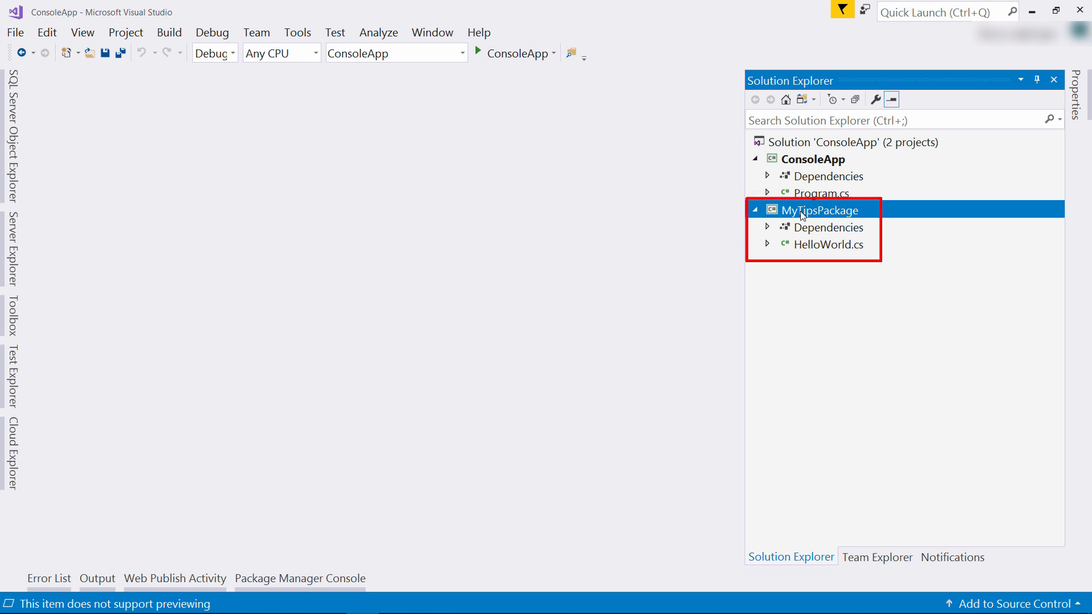
- Pack the MyTipsPackage project from its Solution Explorer context menu
{"action": "right_click", "coordinate": [819, 210]}
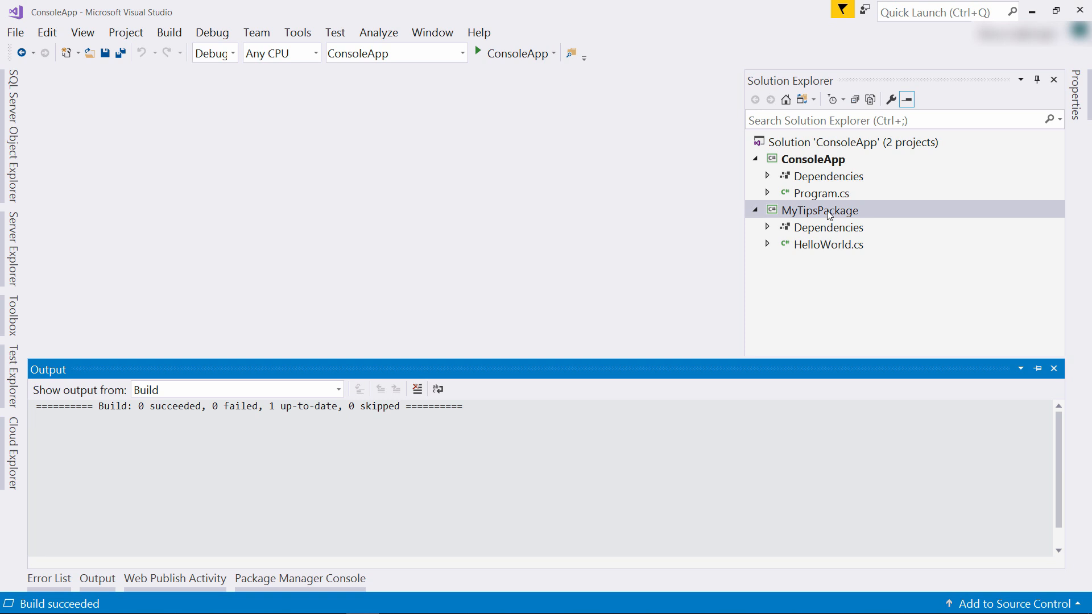
{"action": "right_click", "coordinate": [820, 210]}
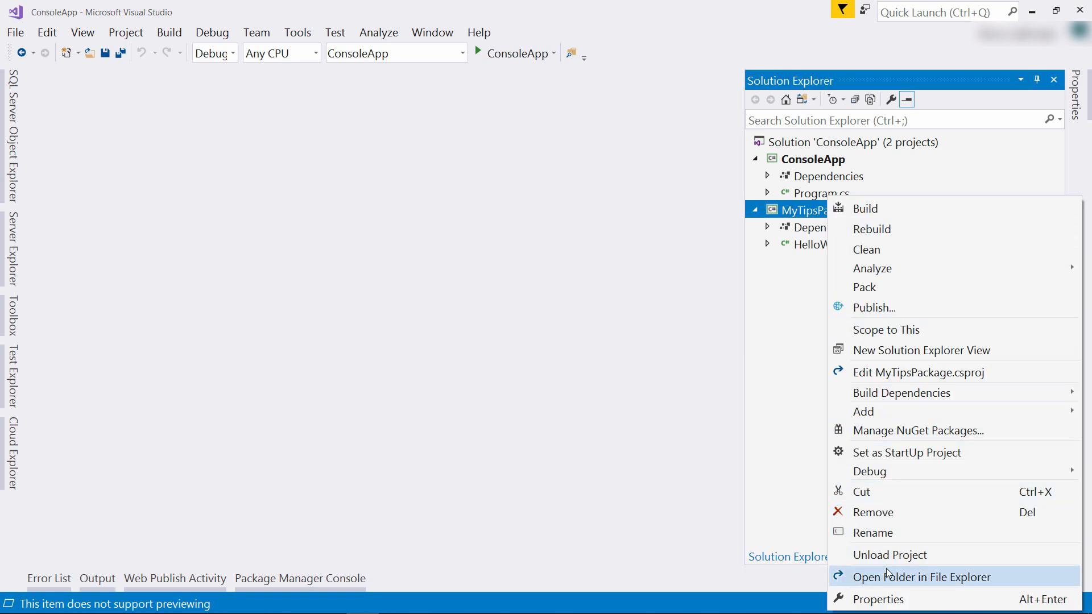
- Open the MyTipsPackage folder in File Explorer and browse to bin\Debug's MyTipsPackage.1.0.0.nupkg
{"action": "left_click", "coordinate": [927, 576]}
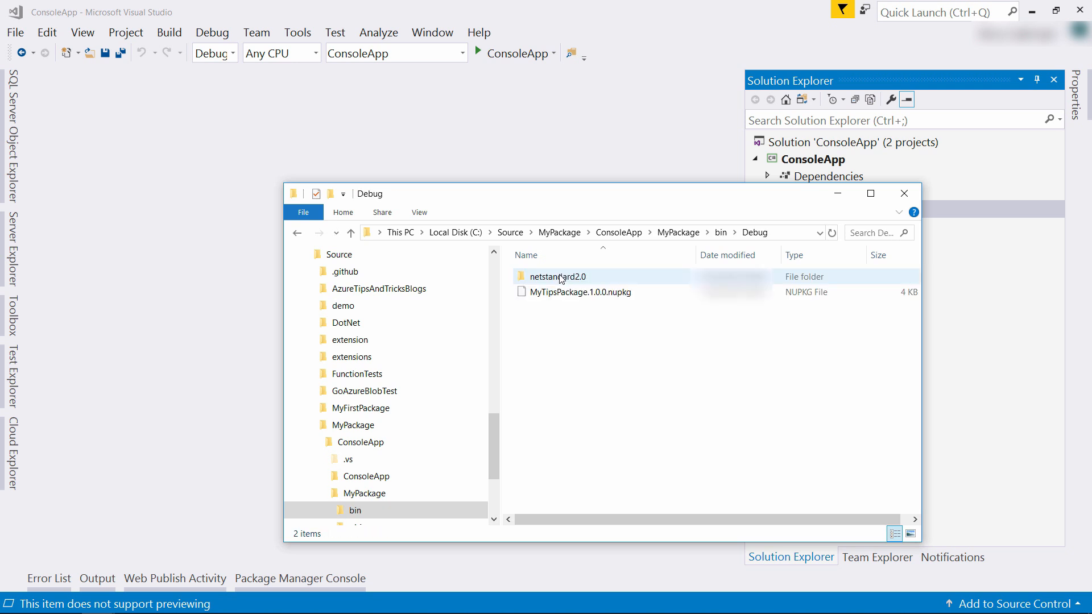
{"action": "left_click", "coordinate": [550, 322]}
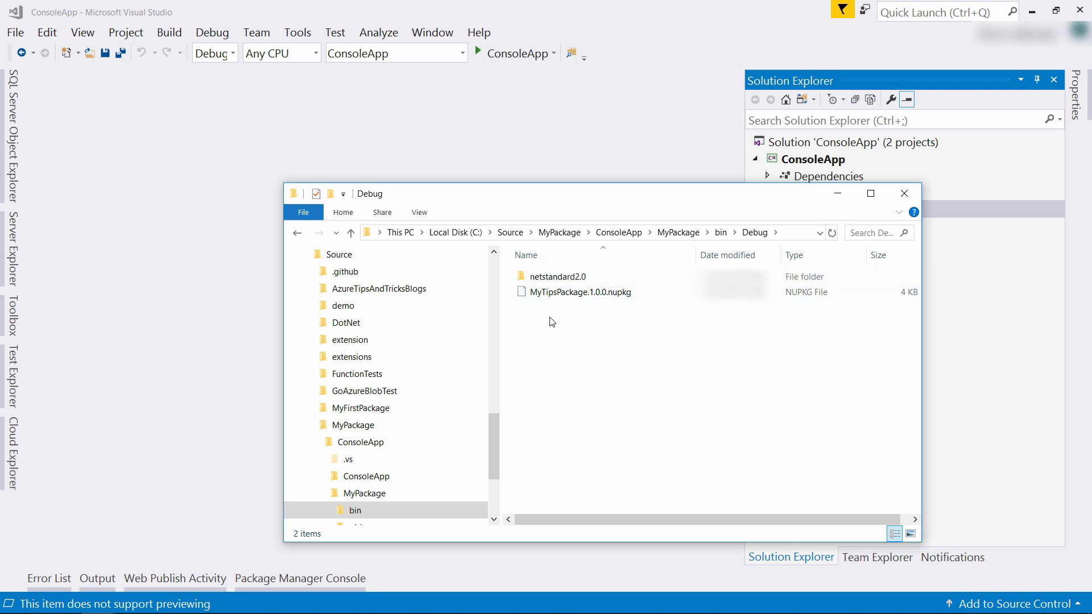
{"action": "left_click", "coordinate": [577, 291]}
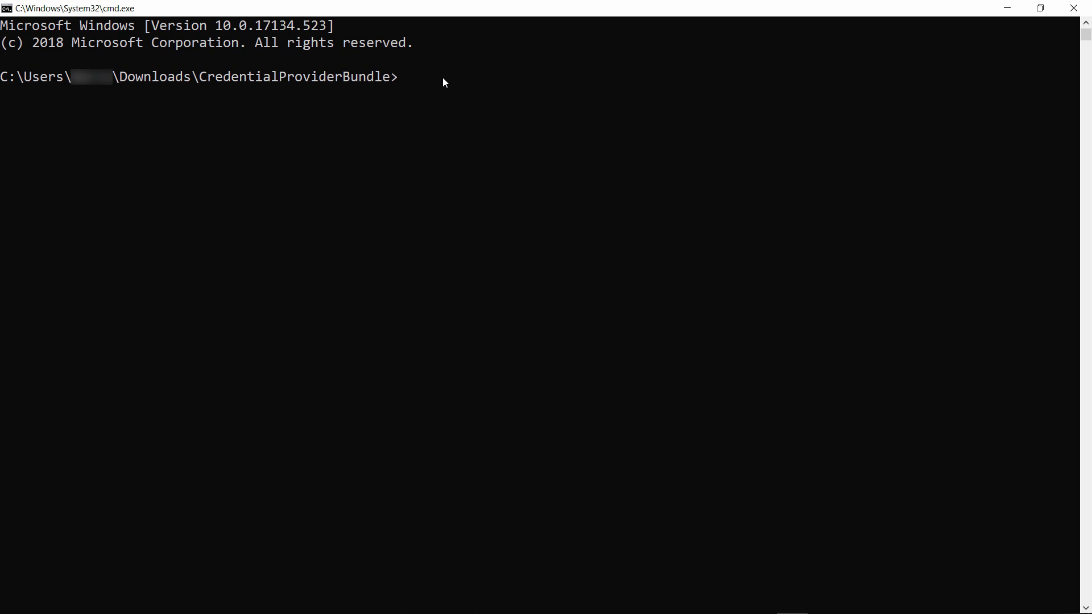
- Push MyTipsPackage.1.0.0.nupkg to the mycustomfeed feed URL with nuget.exe push
{"action": "type", "text": "nuget.exe push -Source \"https://pkgs.dev.azure.com/tipsandtricksops/_packaging/mycustomfeed/nuget/v3/index.json\" -ApiKey key \"C:\\Source\\MyPackage\\ConsoleApp\\MyPackage\\bin\\Debug\\MyT"}
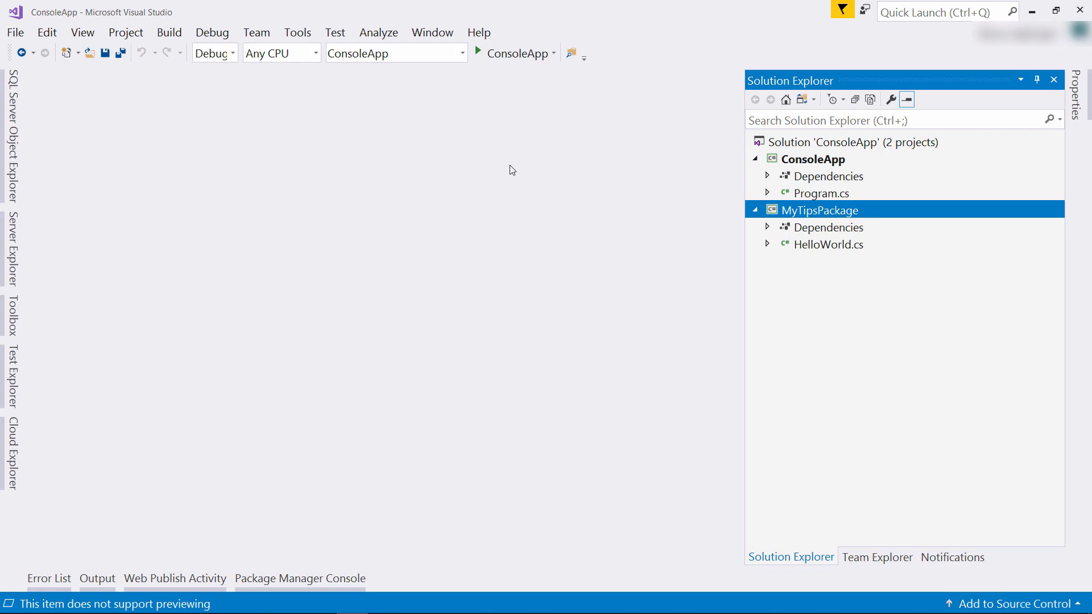
- Browse mycustomfeed in MyTipsPackage's NuGet Package Manager to see MyTipsPackage v1.0.0
{"action": "left_click", "coordinate": [828, 227]}
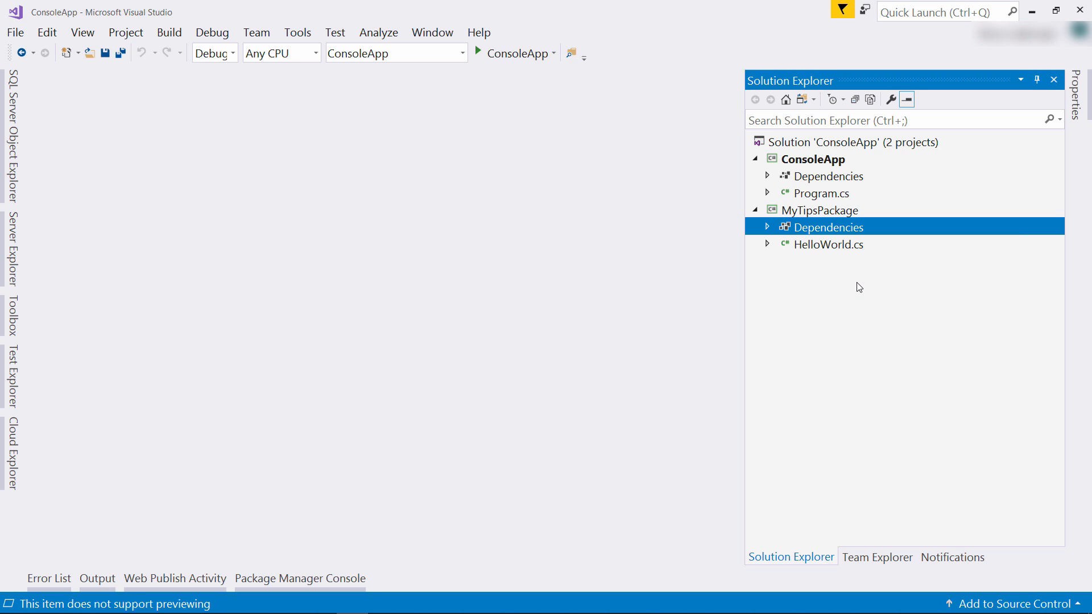
{"action": "double_click", "coordinate": [829, 226]}
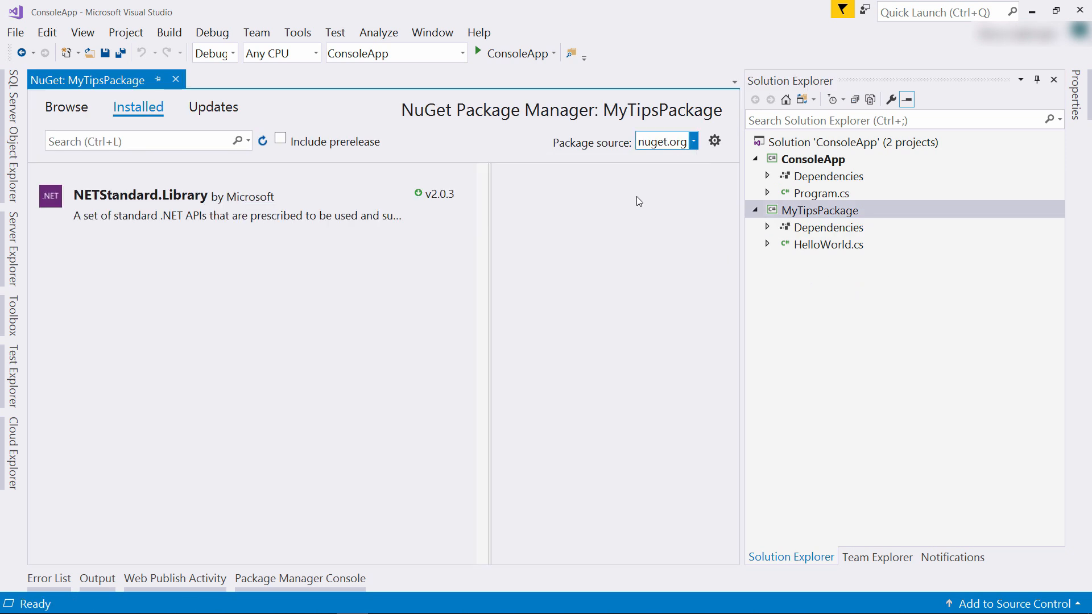
{"action": "left_click", "coordinate": [693, 142]}
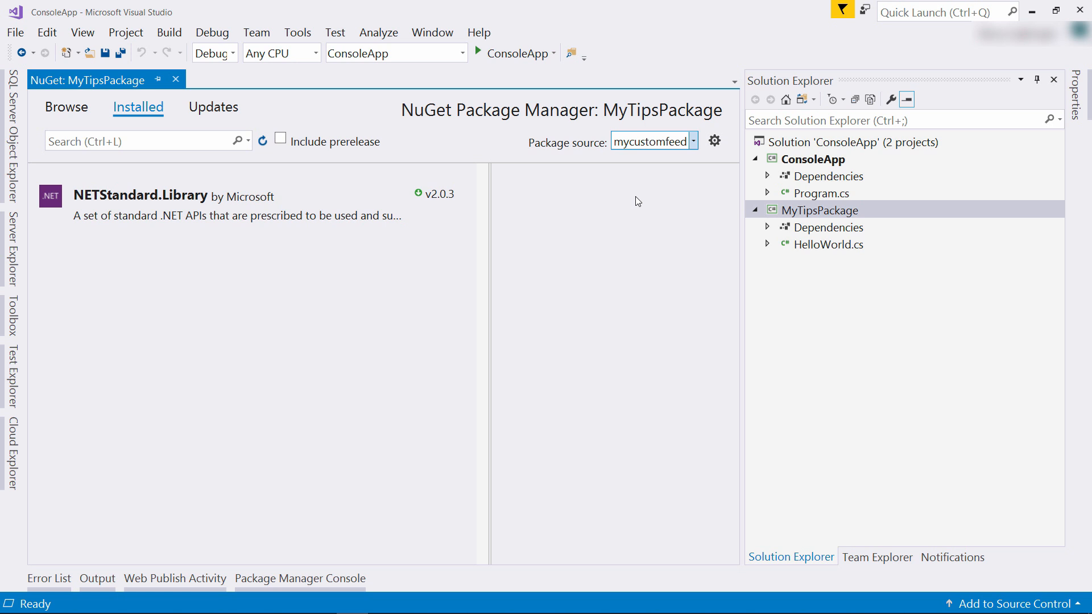
{"action": "left_click", "coordinate": [66, 106]}
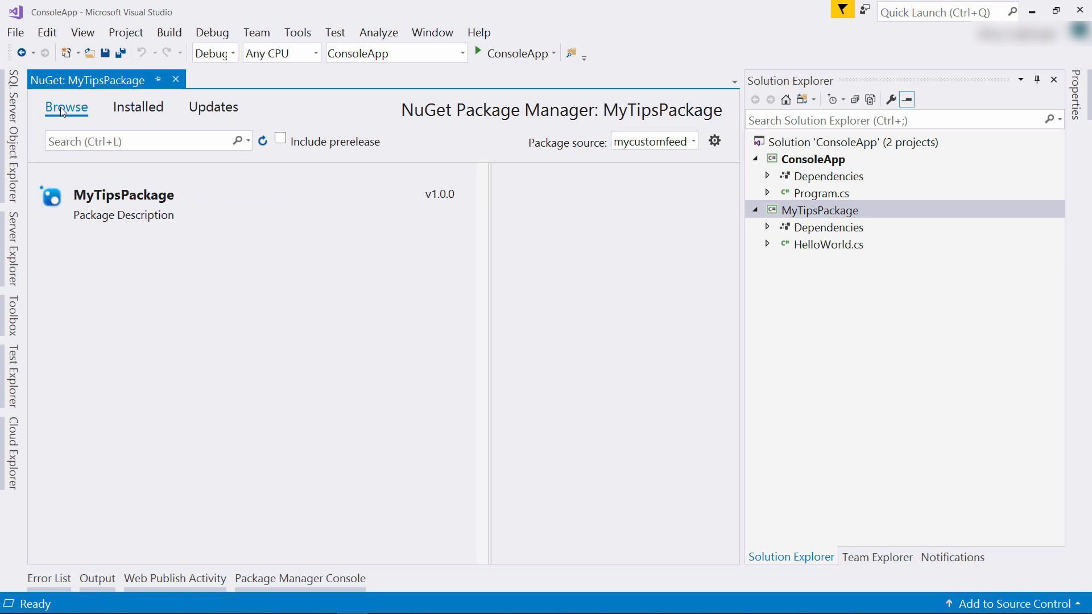
{"action": "mouse_move", "coordinate": [292, 217]}
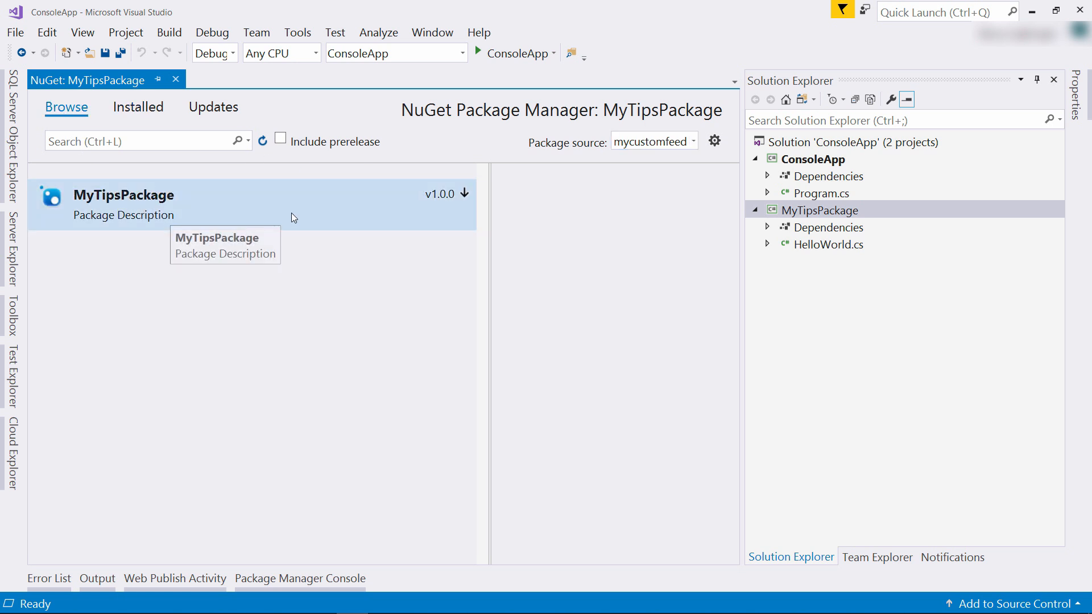